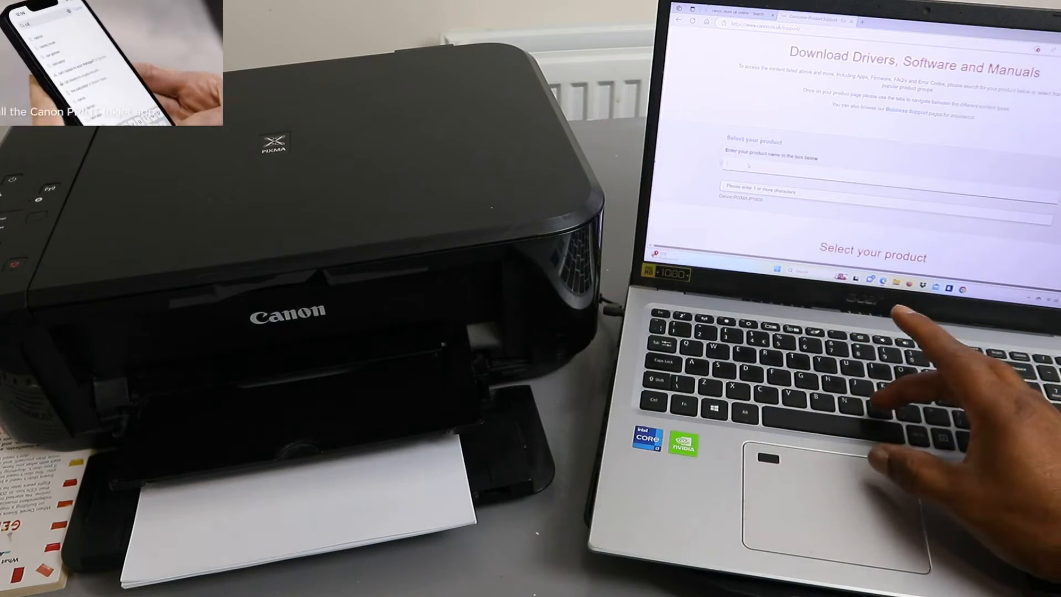
# - Search 'mg' and select the PIXMA MG3650 to reach its MG3600 series drivers
pyautogui.write('mg3650')
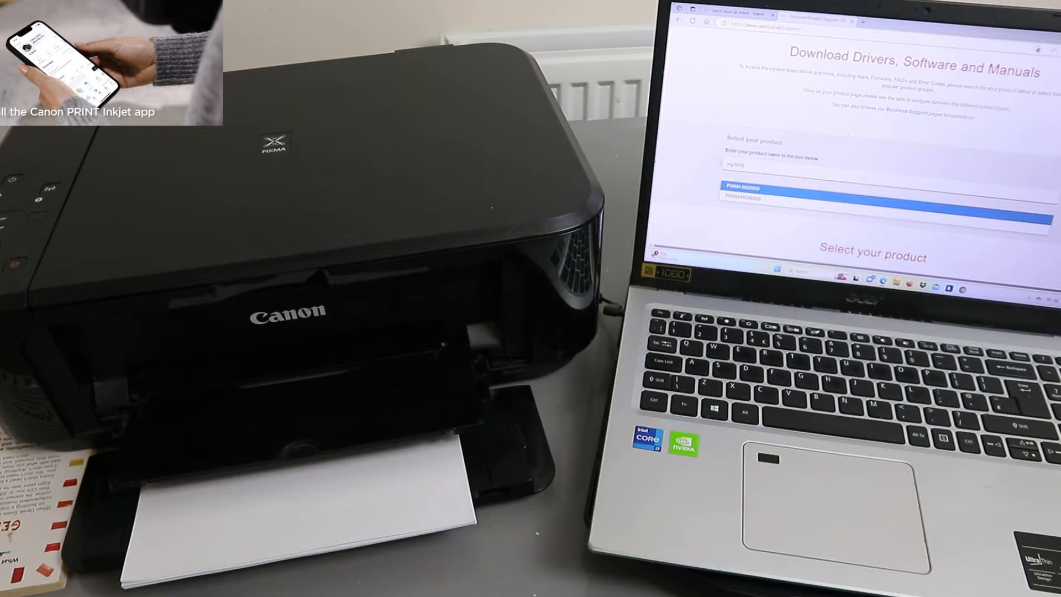
pyautogui.click(757, 188)
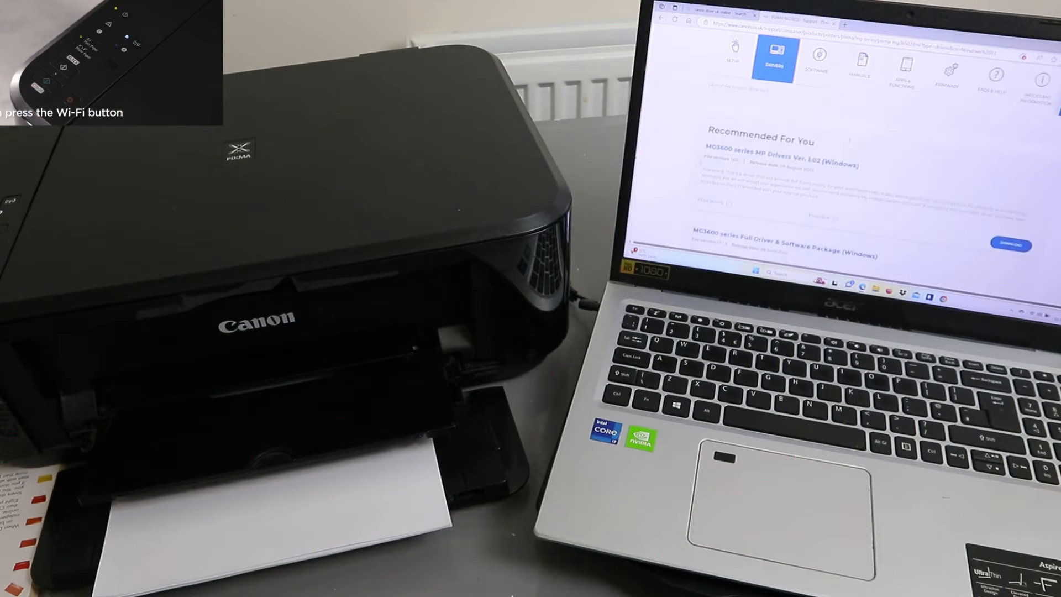
# - Download the MG3600 series Full Driver & Software Package for Windows
pyautogui.click(772, 60)
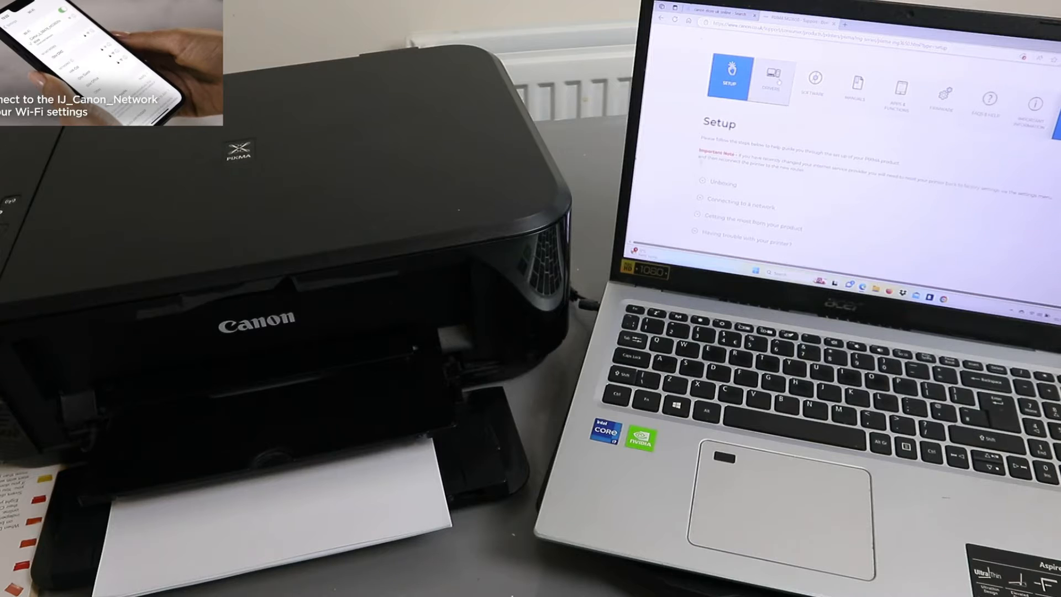
pyautogui.click(777, 78)
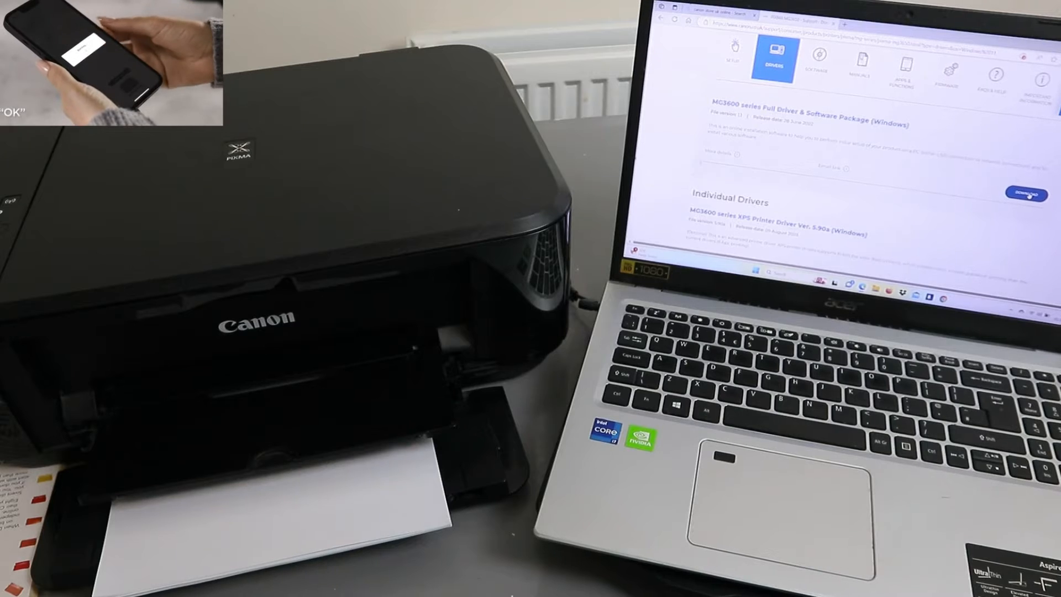
pyautogui.click(1023, 194)
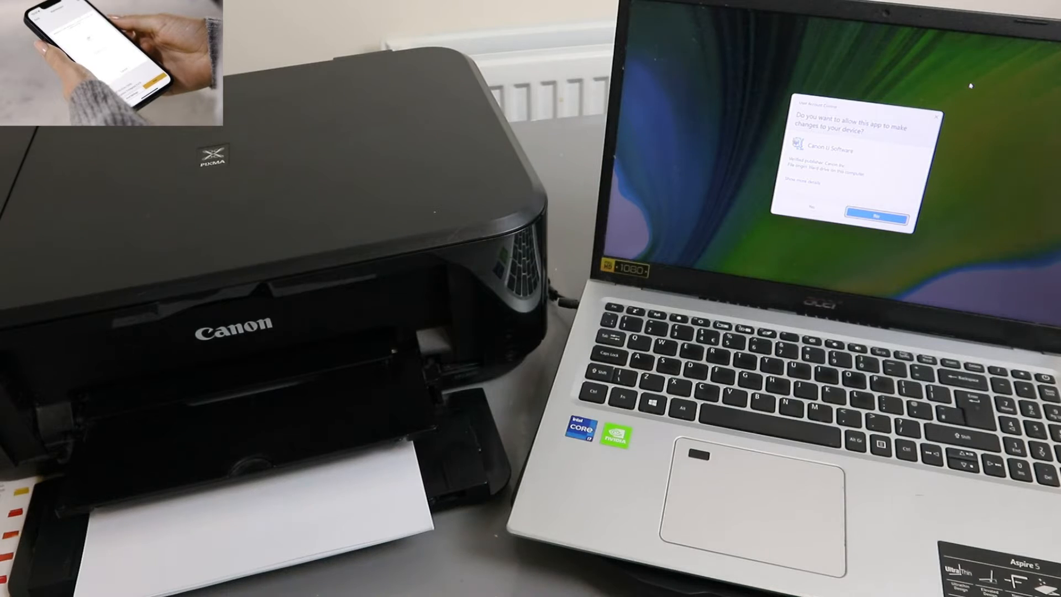
# - Allow the Canon installer to make changes in the User Account Control prompt
pyautogui.click(873, 214)
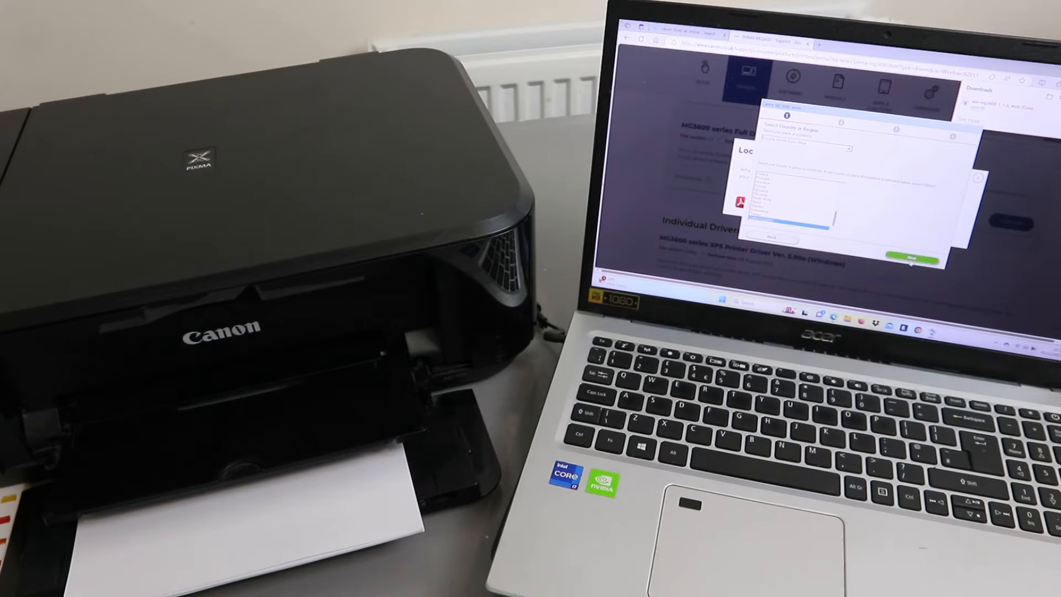
# - Confirm the region, accept the License Agreement, and answer the Extended Survey Program prompt
pyautogui.click(912, 259)
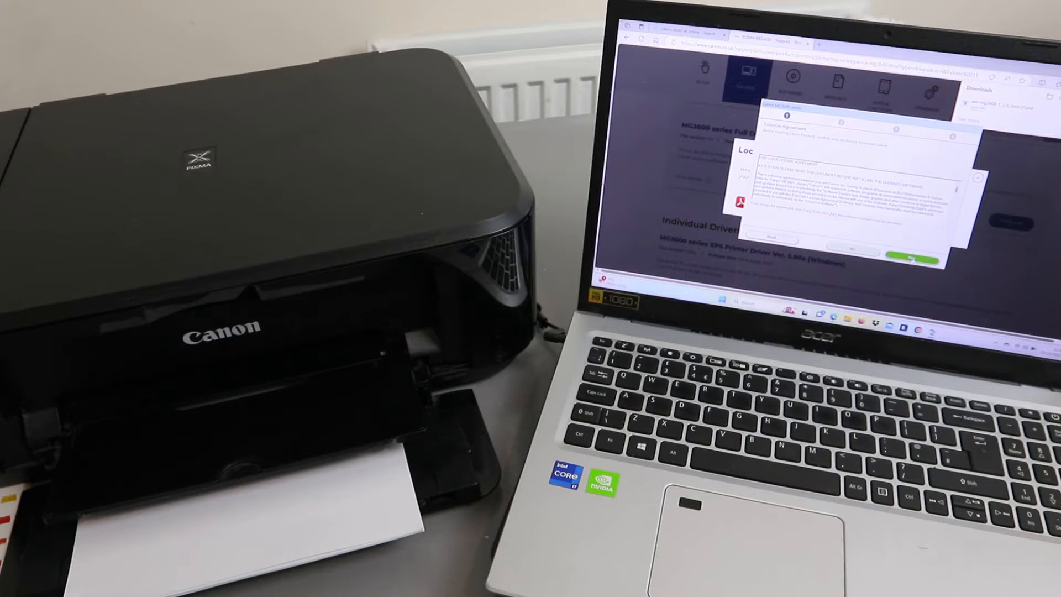
pyautogui.click(917, 253)
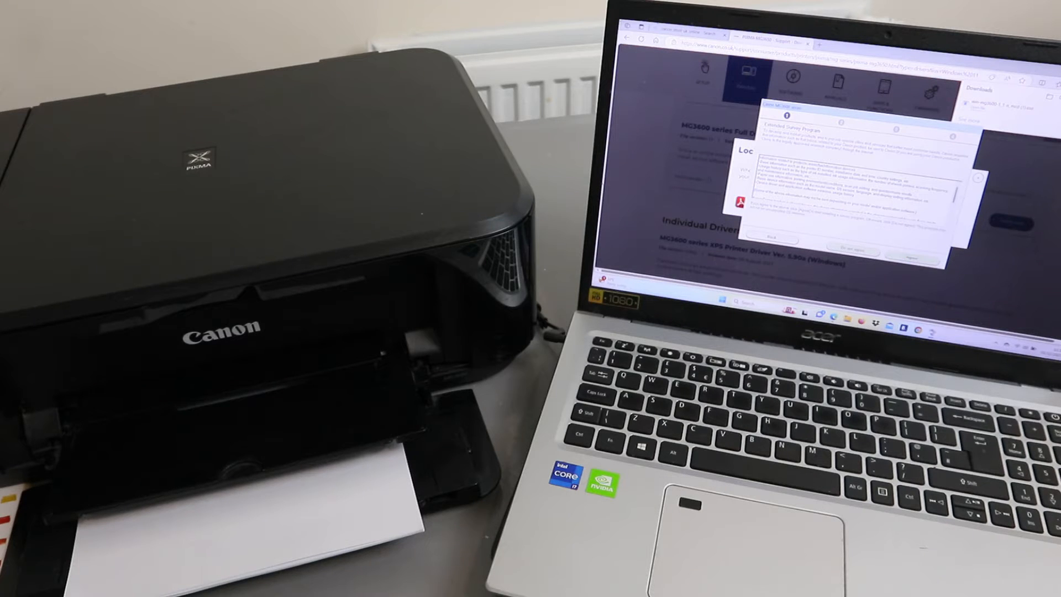
pyautogui.click(918, 247)
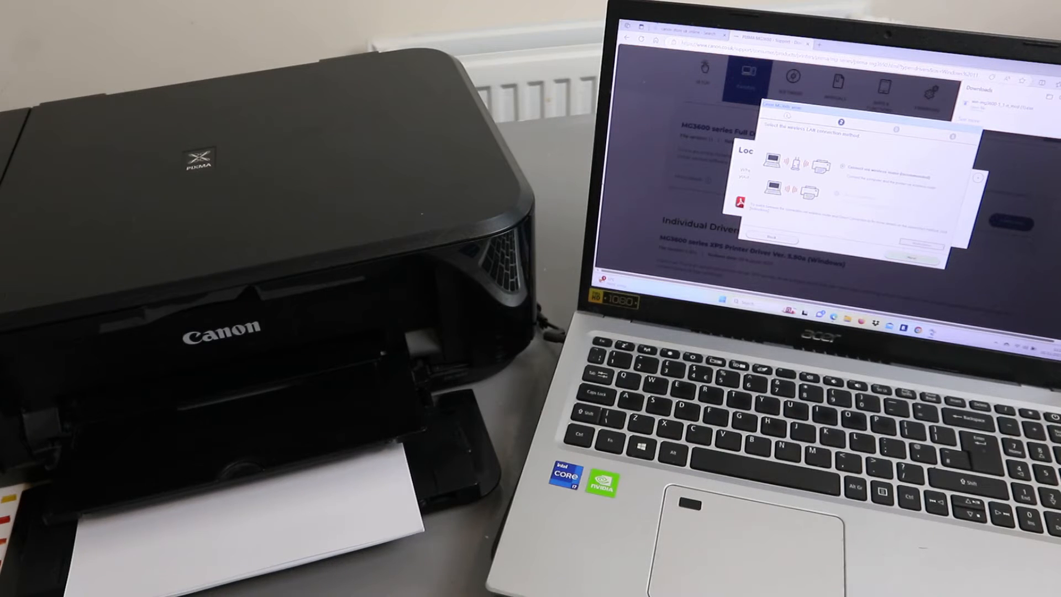
# - Choose the wireless router connection method so the installer detects the printer
pyautogui.click(932, 257)
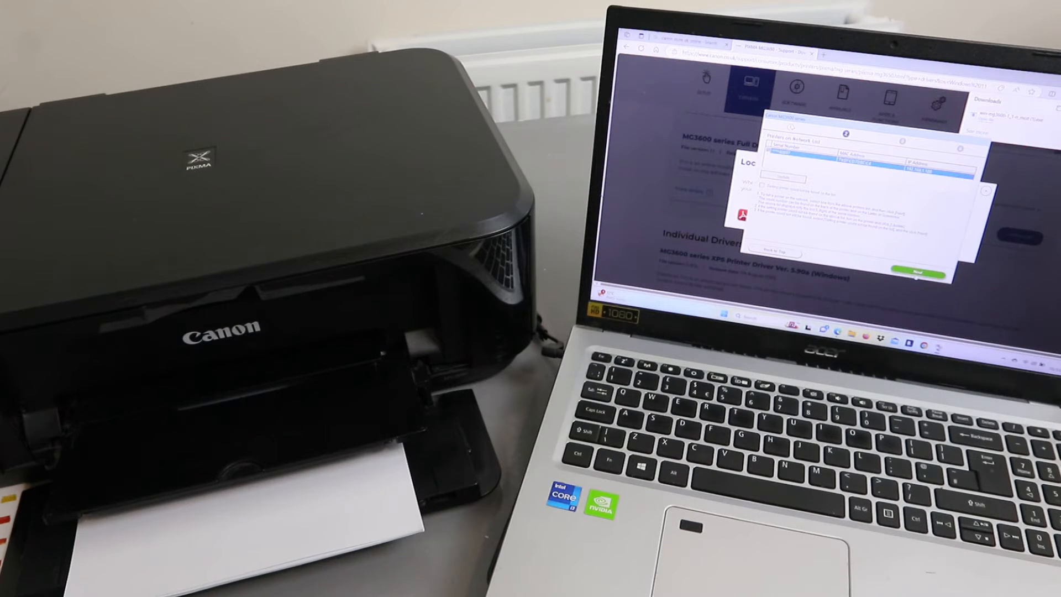
# - Proceed with the detected network printer to the software installation list
pyautogui.click(910, 256)
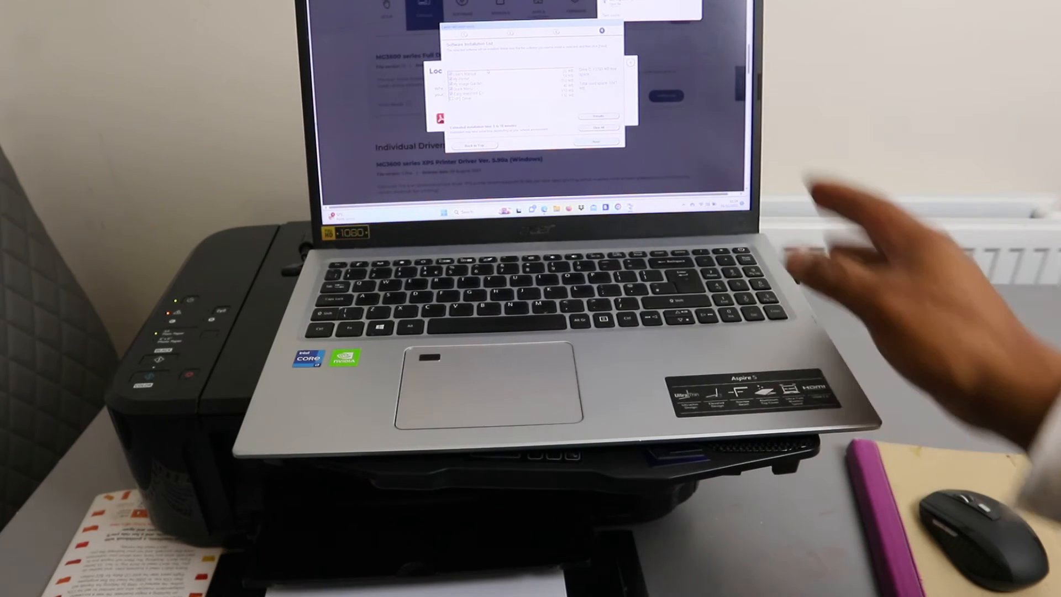
pyautogui.moveTo(968, 515)
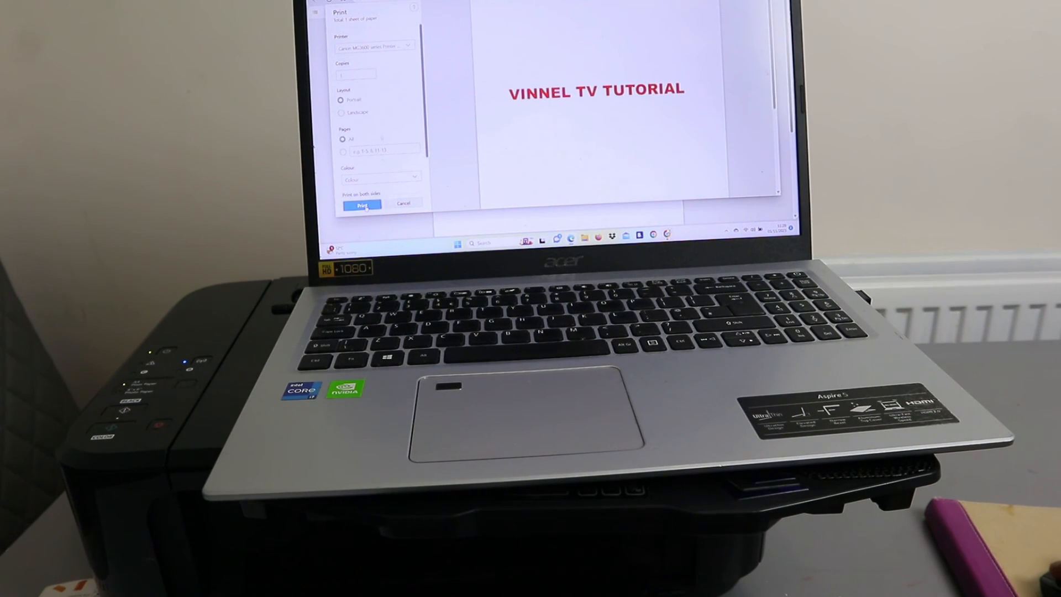
# - Print the VINNEL TV TUTORIAL document on the Canon MG3600 series printer
pyautogui.click(362, 205)
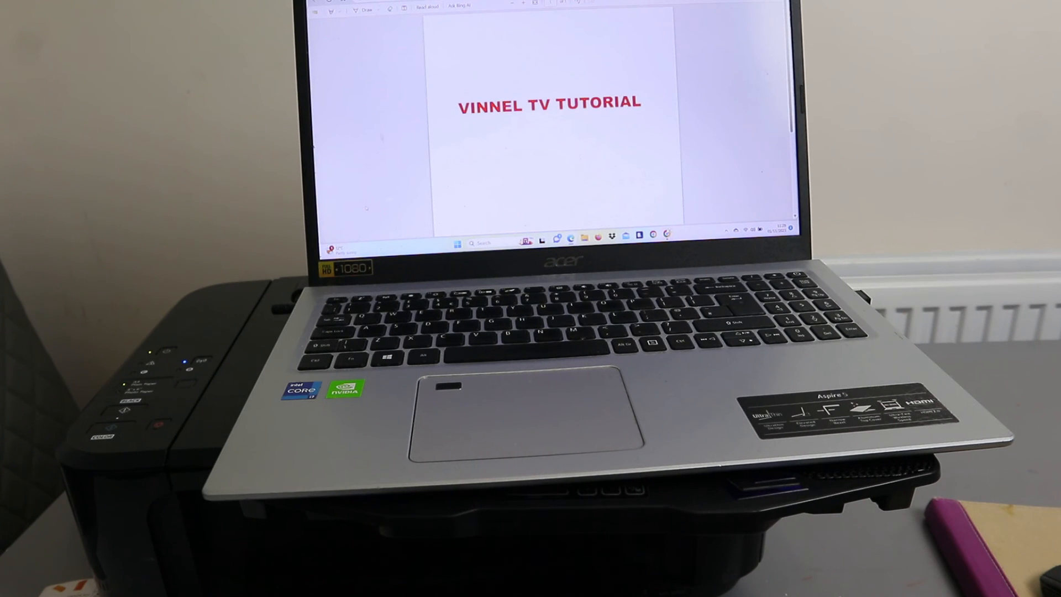